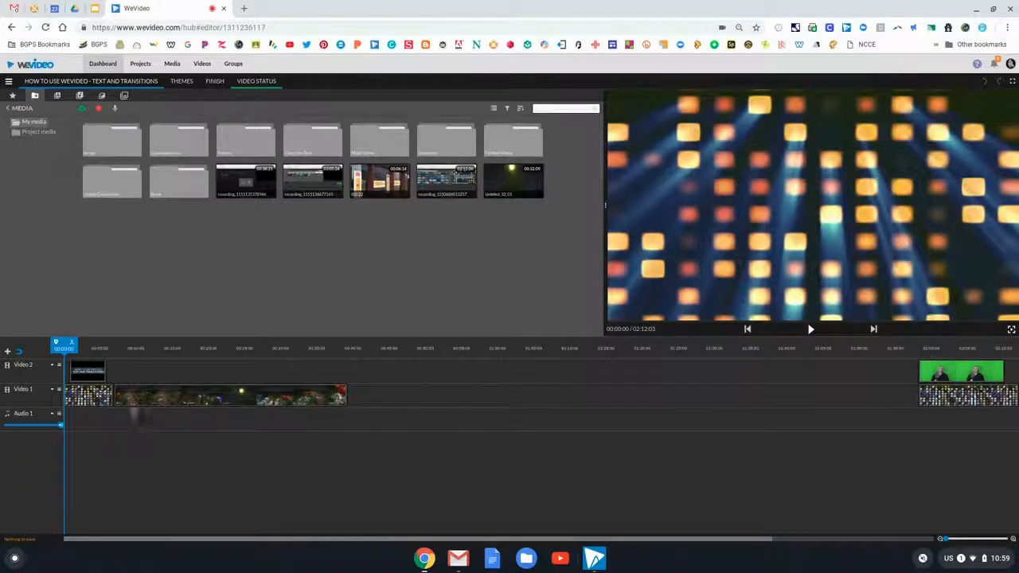
# Preview the project from the Tilt Brush clip to choose where the title goes.
pyautogui.click(134, 347)
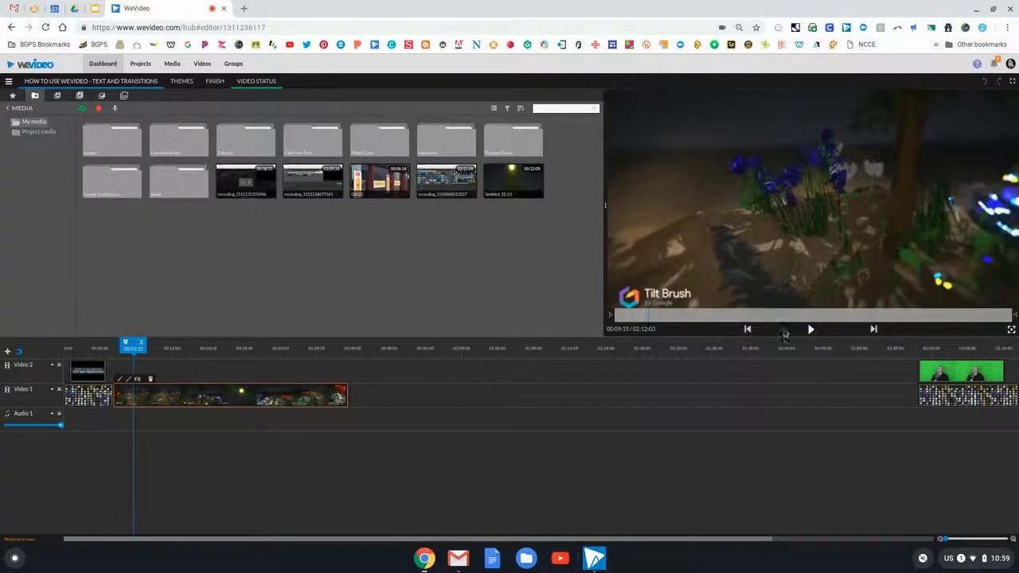
pyautogui.click(811, 328)
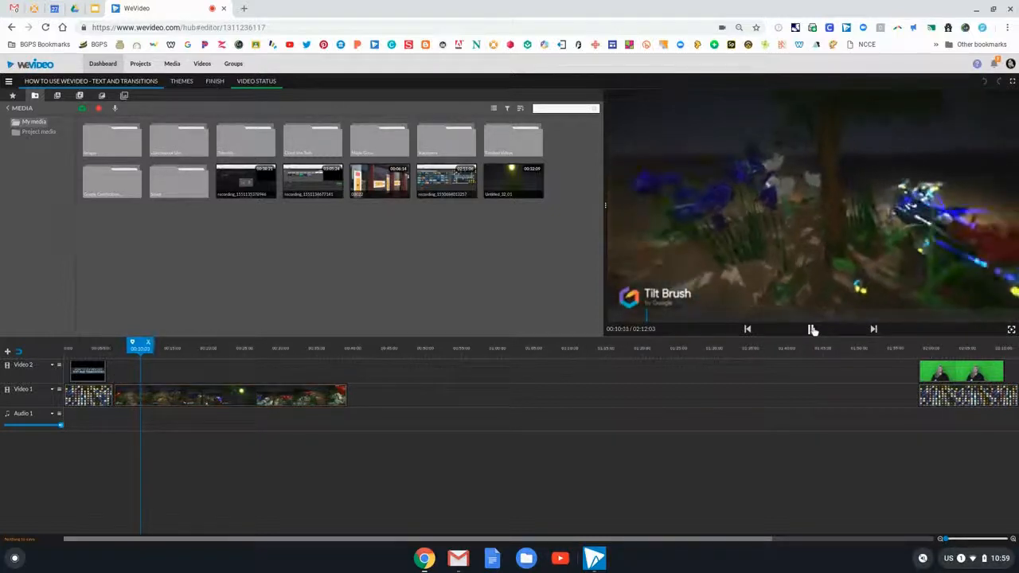
pyautogui.click(811, 328)
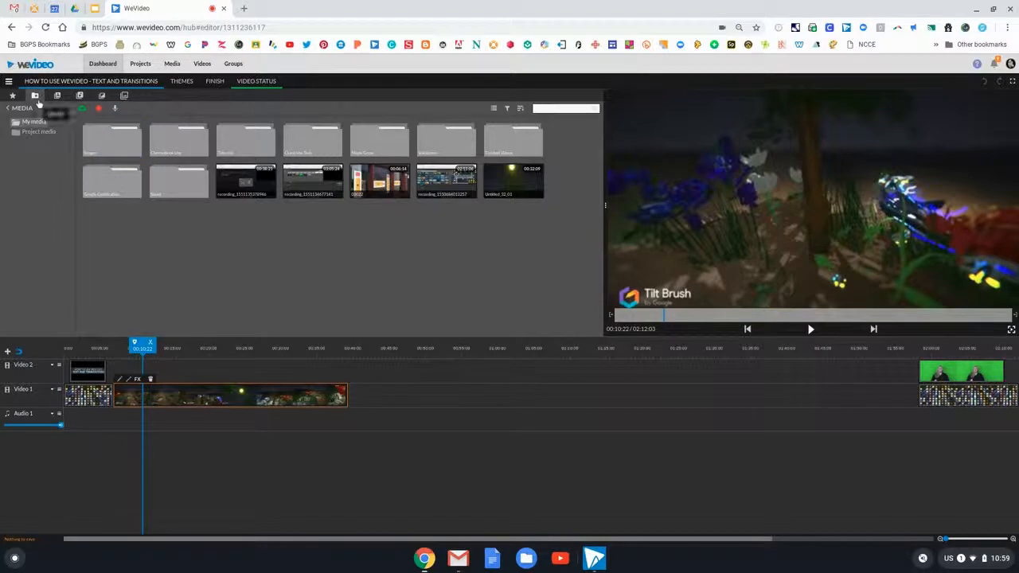
# Add the Big Bold Message title from the Text library onto Video 2 and start editing it.
pyautogui.click(58, 96)
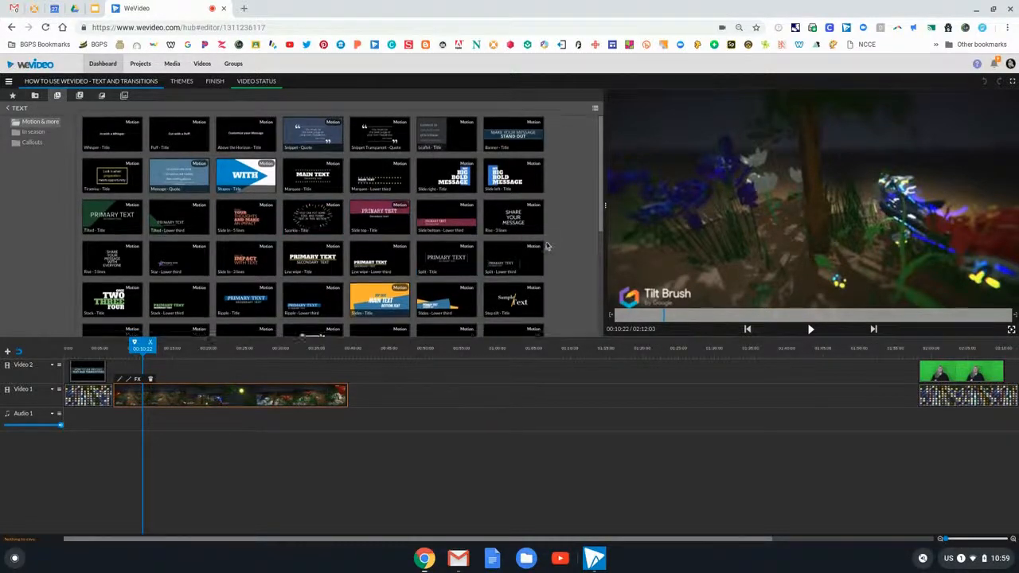
pyautogui.scroll(-3)
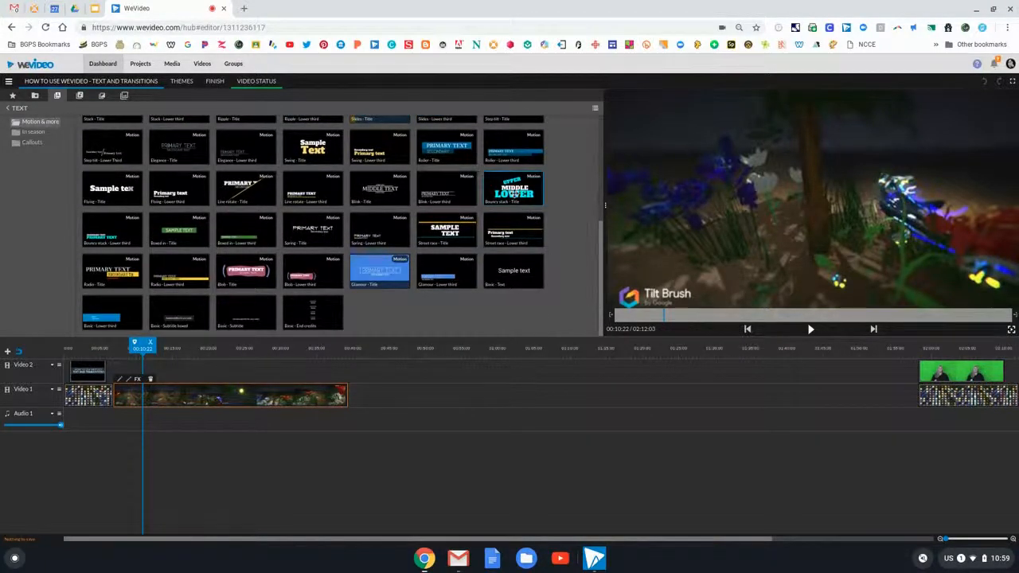
pyautogui.click(808, 328)
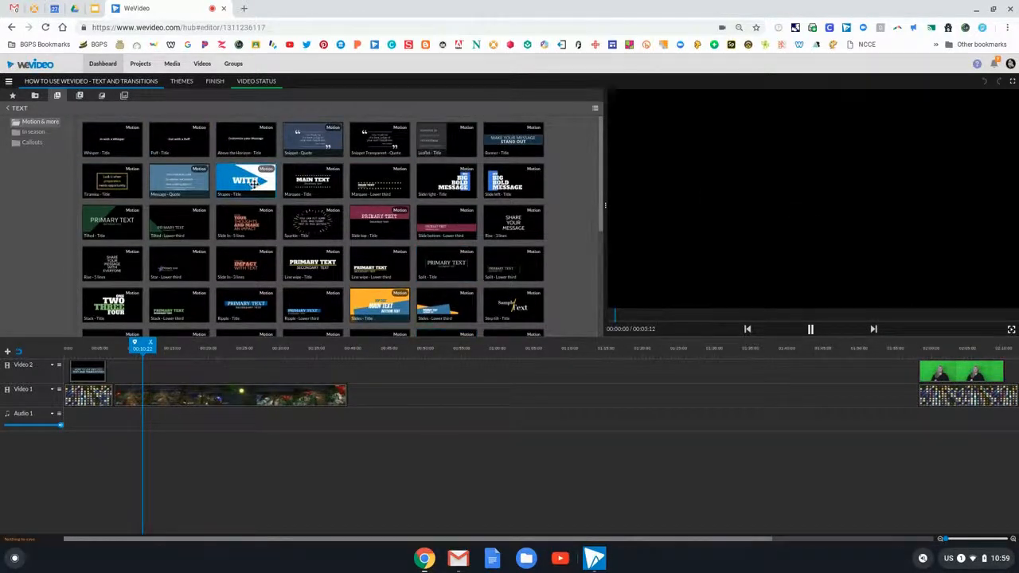
pyautogui.click(810, 328)
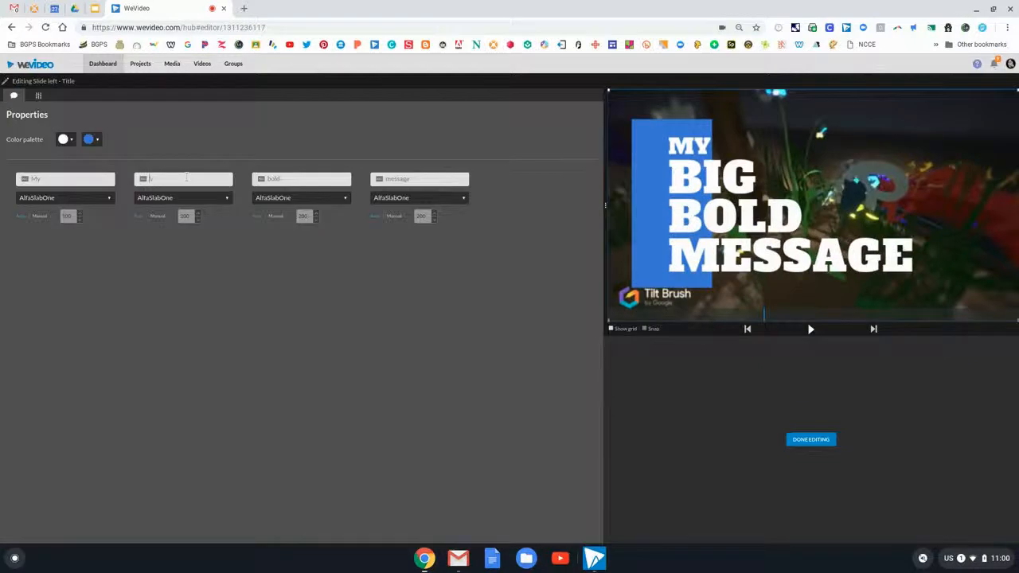
# Replace the template words with VR, Art and Project so the title reads MY VR ART PROJECT.
pyautogui.write('VR')
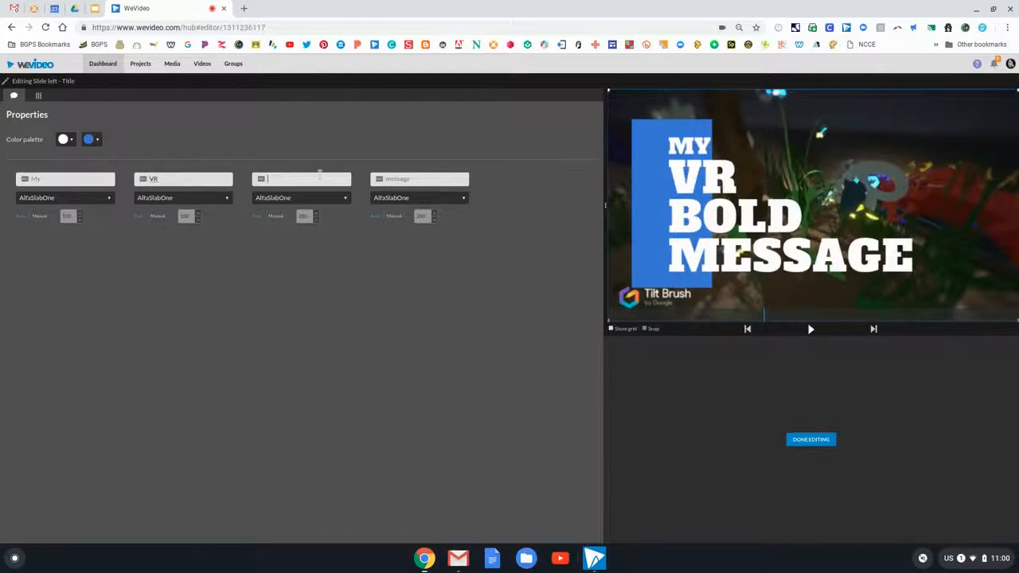
pyautogui.write('Art')
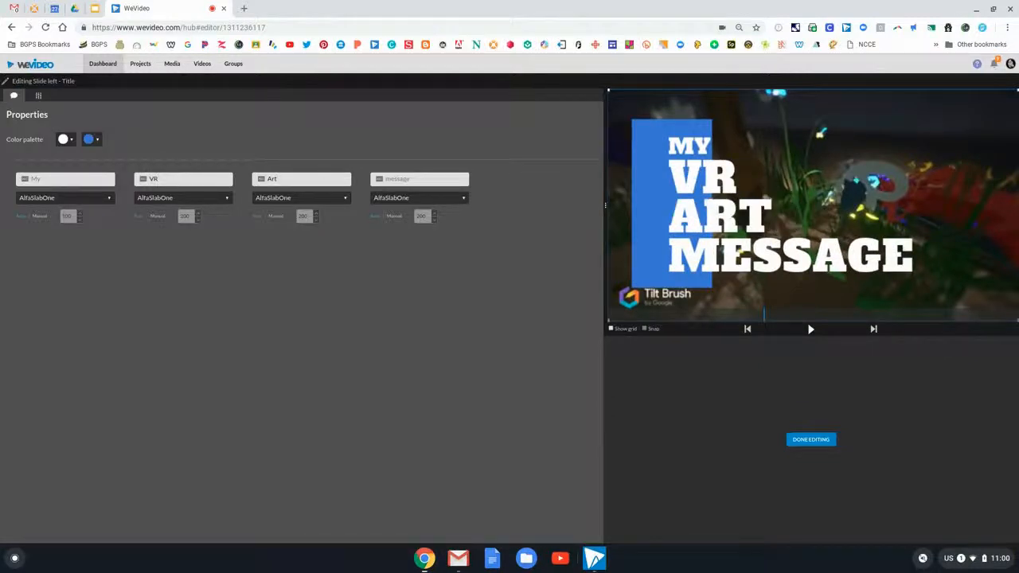
pyautogui.write('Project')
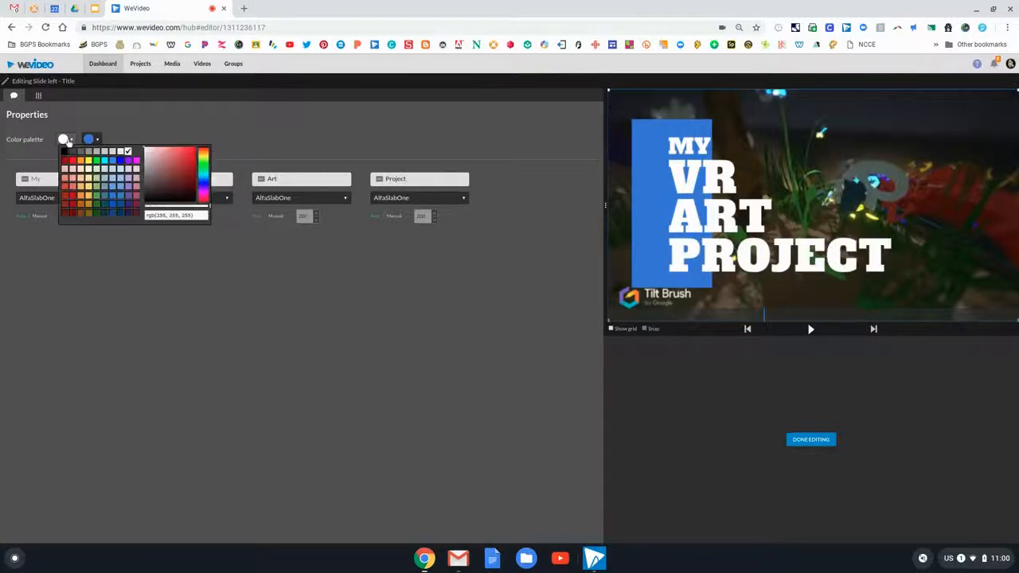
# Change the title's accent colour swatch from blue to red and finish editing.
pyautogui.click(91, 141)
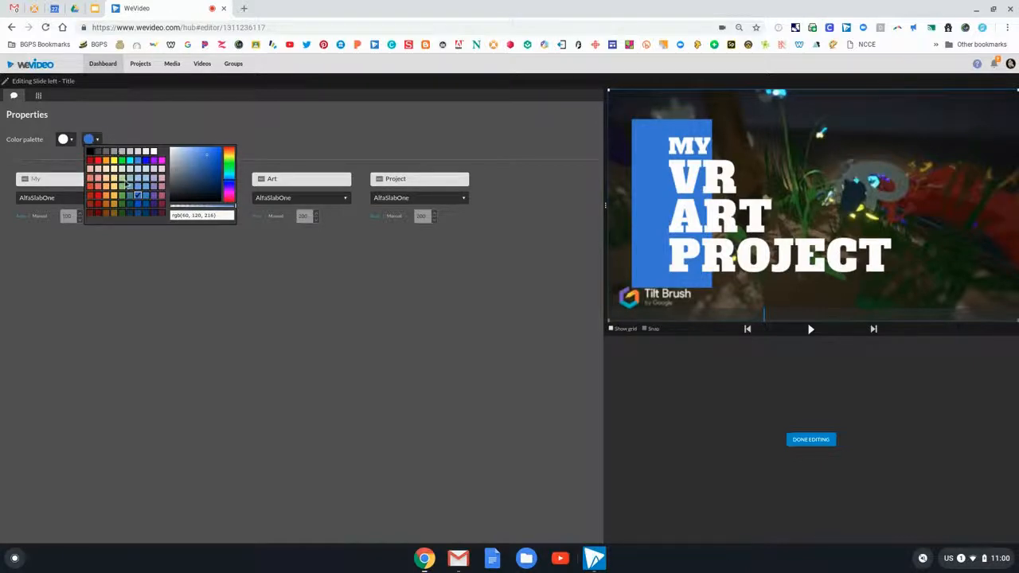
pyautogui.click(97, 204)
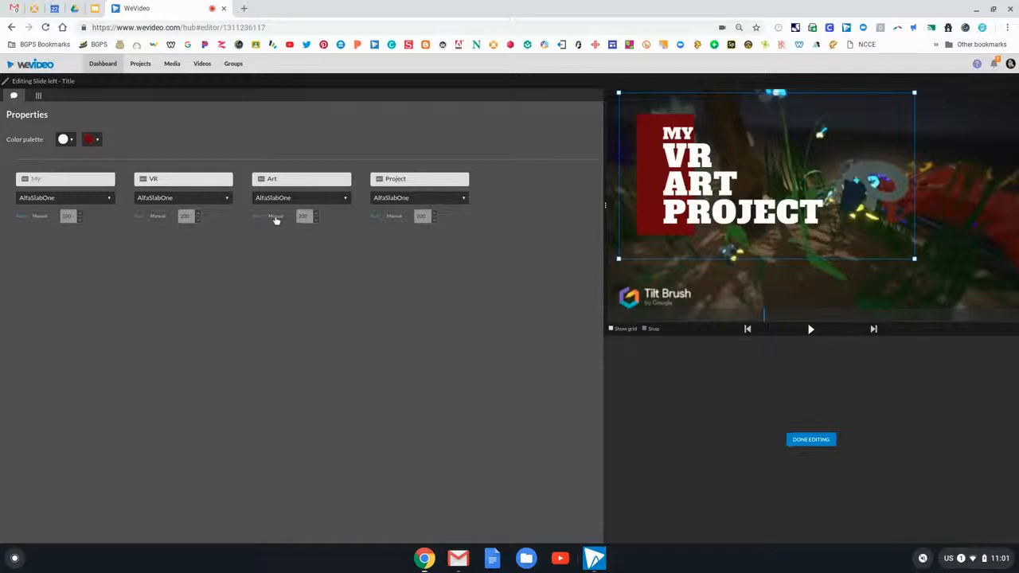
pyautogui.moveTo(38, 219)
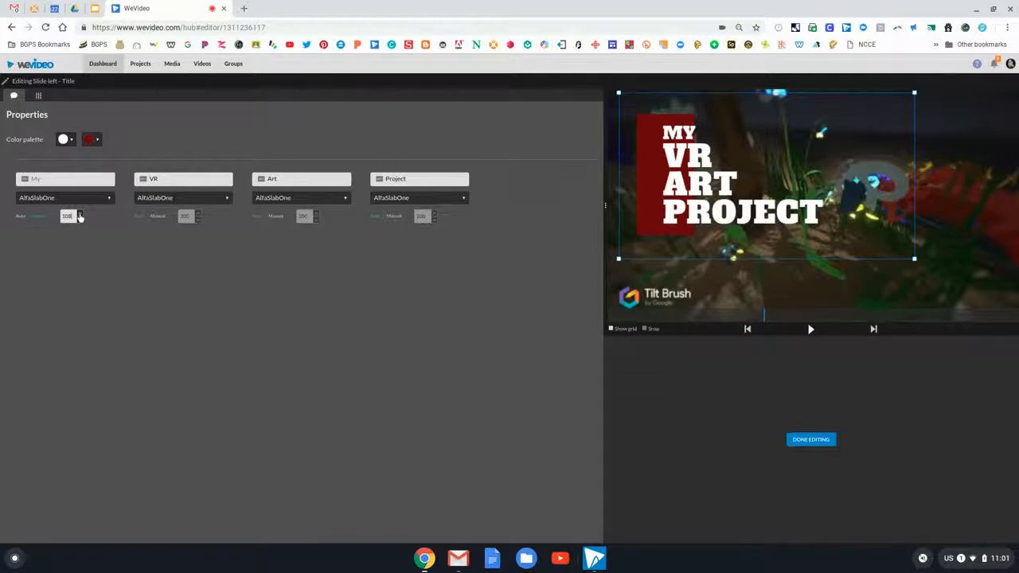
pyautogui.click(79, 213)
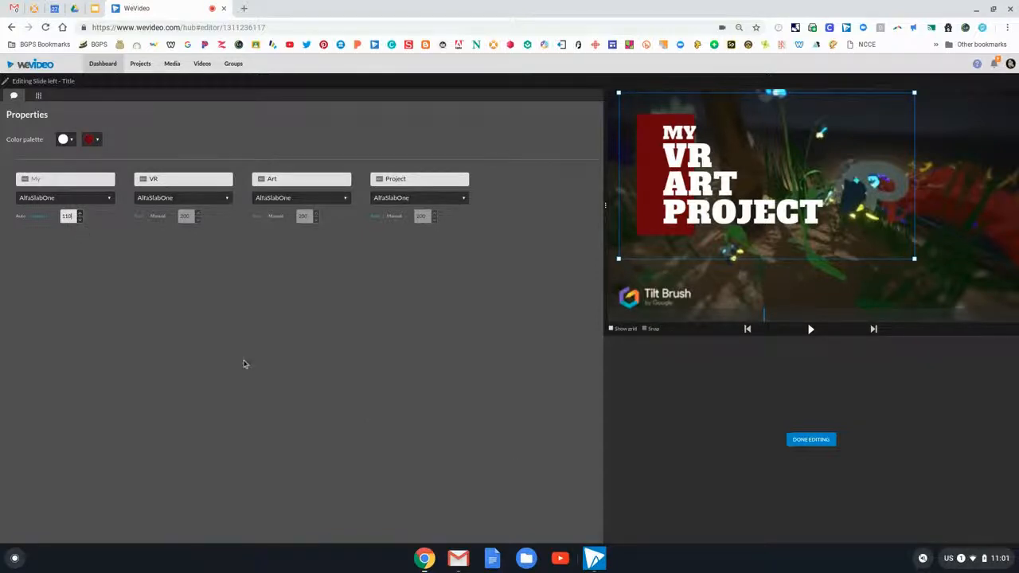
pyautogui.click(811, 439)
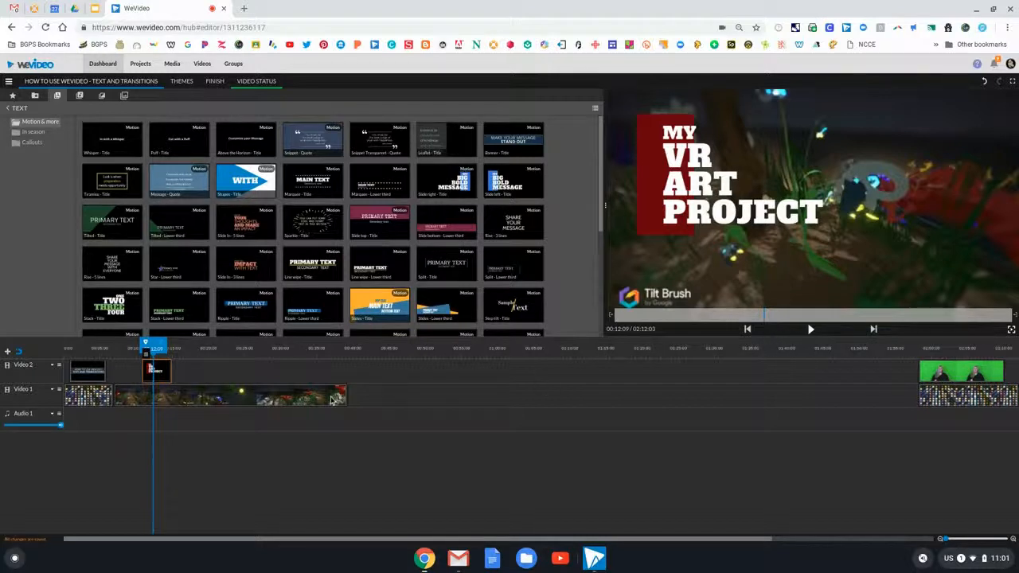
# Add another animated title template near the clip's end and preview it over the footage.
pyautogui.scroll(-3)
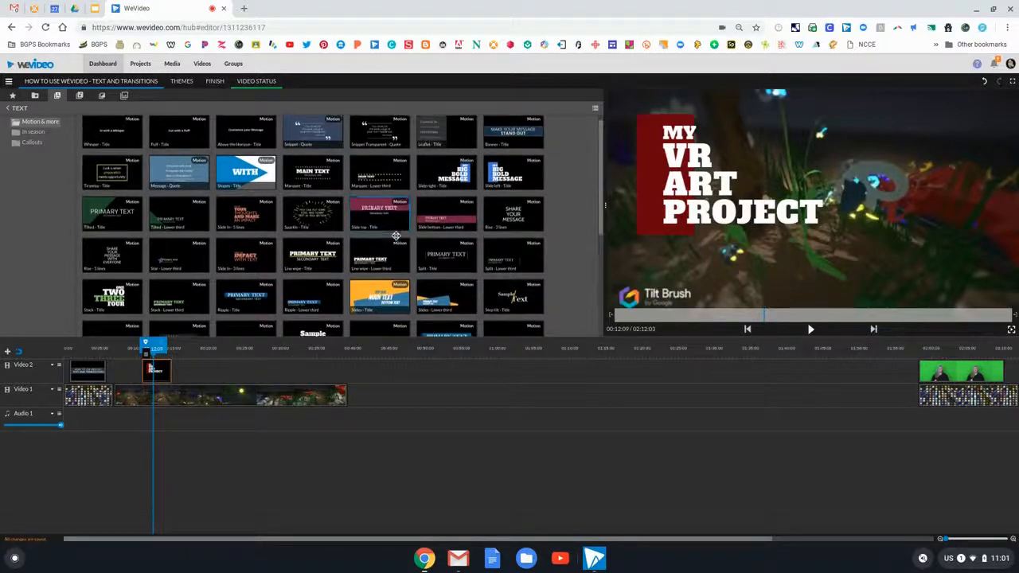
pyautogui.click(810, 328)
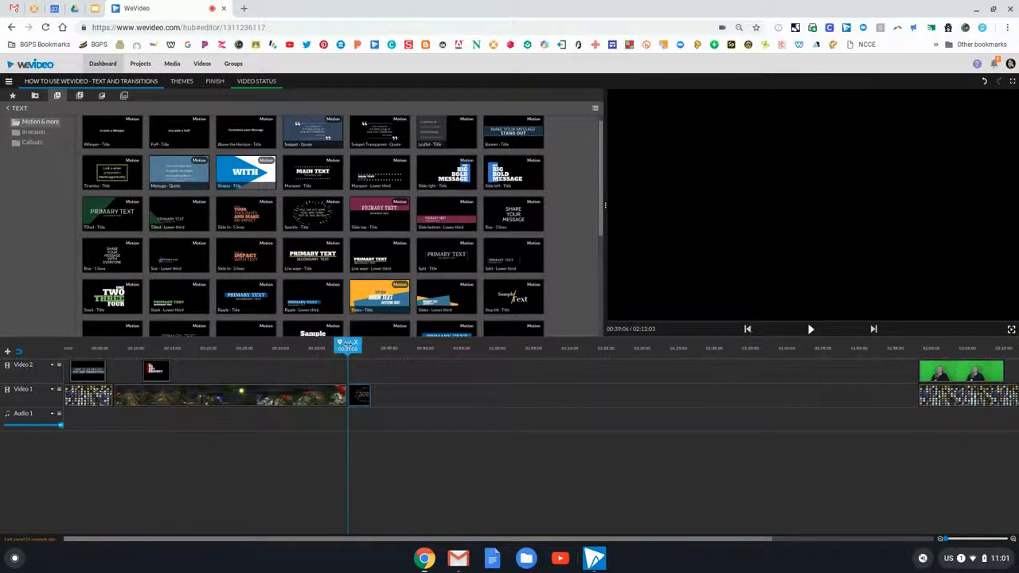
pyautogui.click(810, 328)
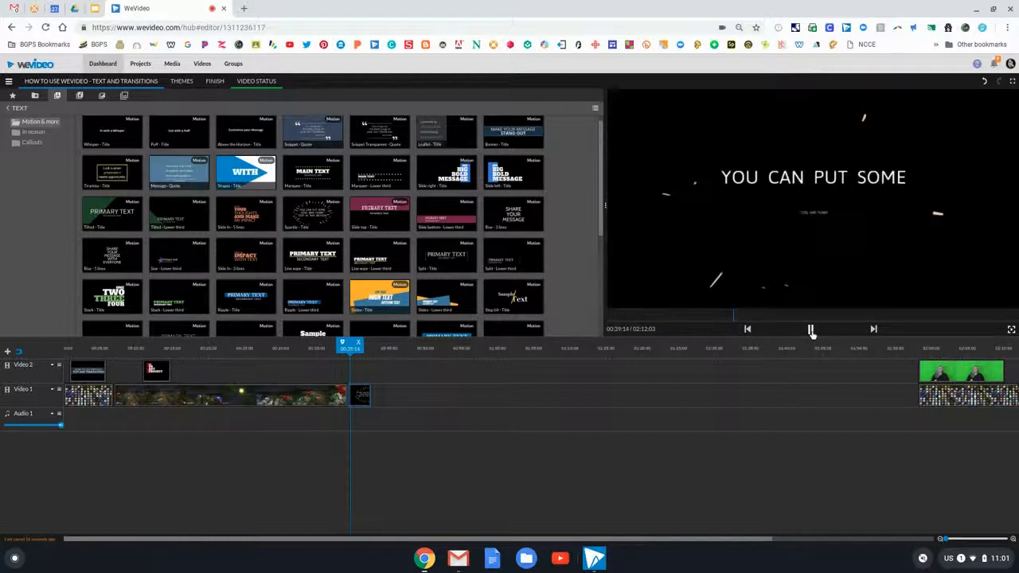
pyautogui.click(810, 328)
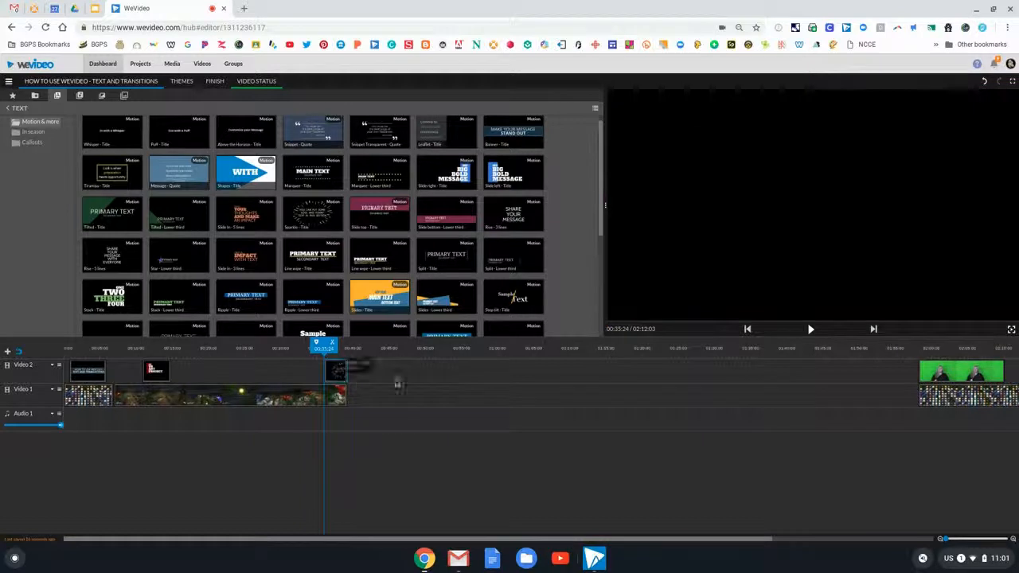
pyautogui.click(810, 328)
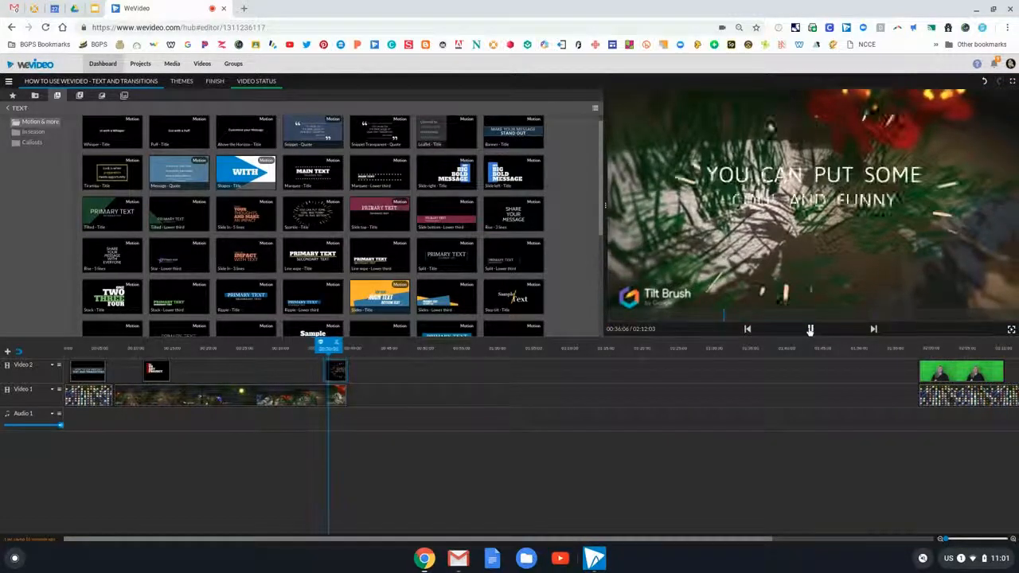
pyautogui.click(809, 328)
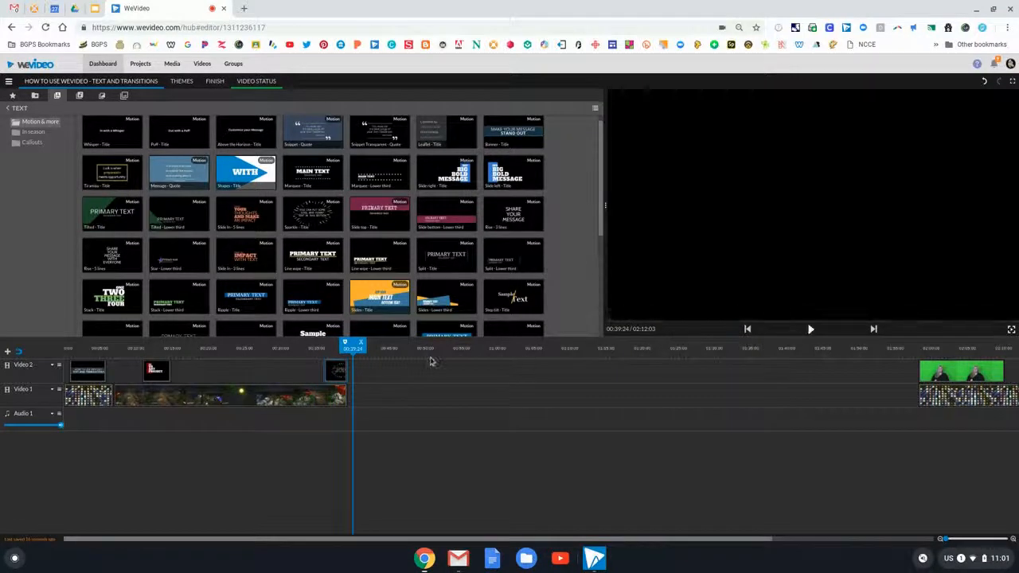
pyautogui.click(338, 373)
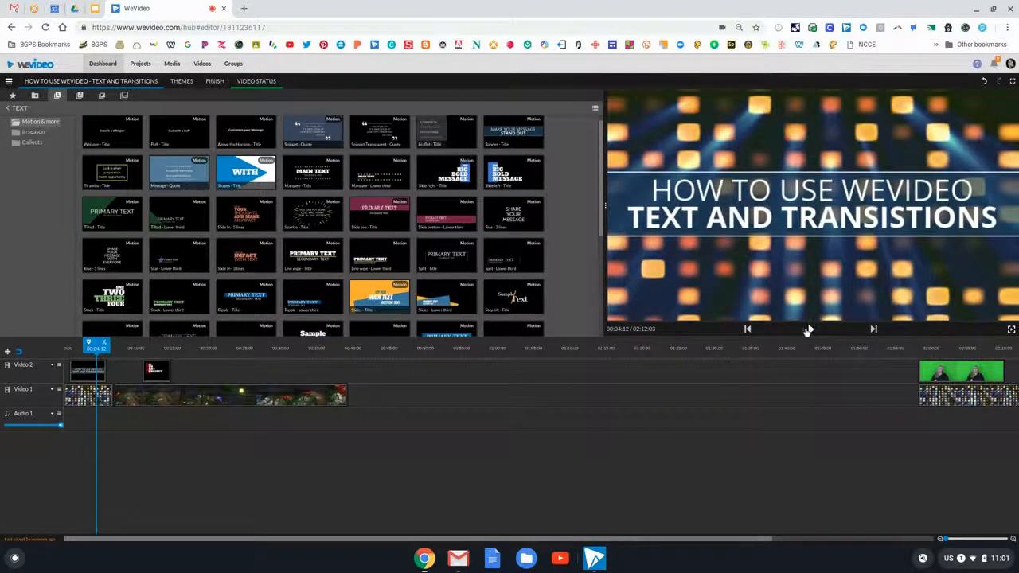
# Move to the intro/Tilt Brush boundary and show the Transitions library.
pyautogui.click(809, 328)
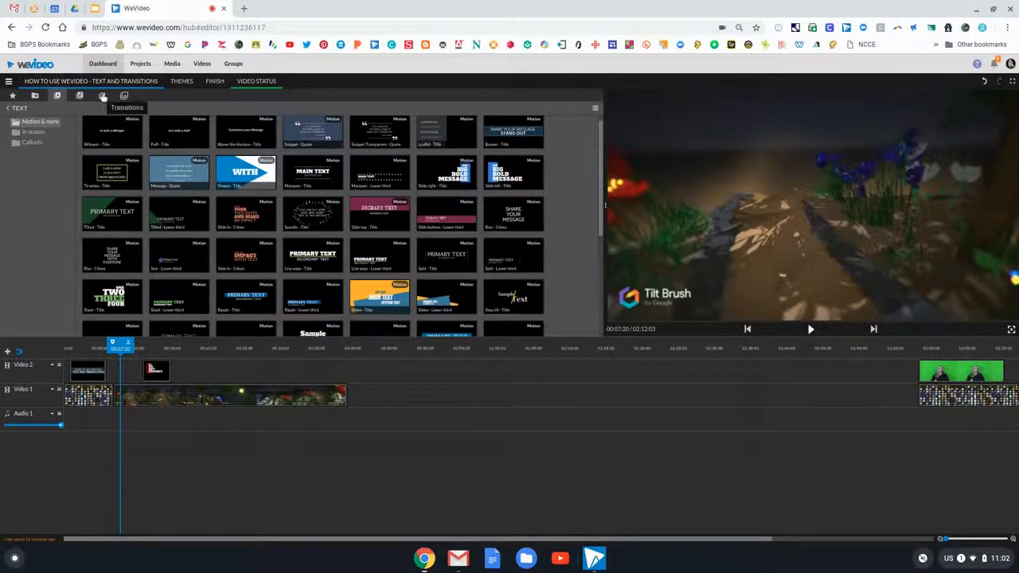
pyautogui.click(102, 96)
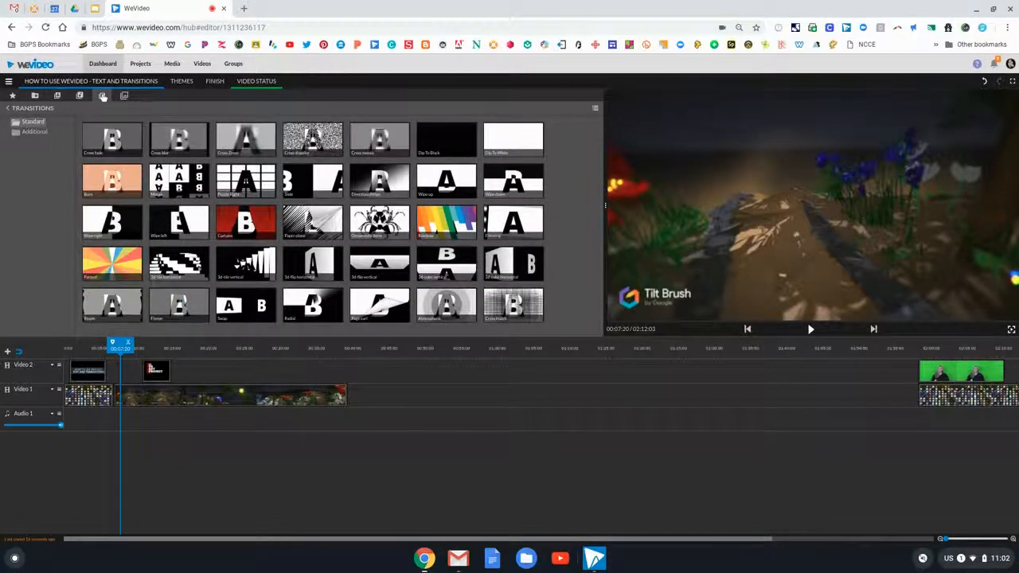
# Drop a previewed transition onto the Tilt Brush clip's end and play across it.
pyautogui.click(811, 328)
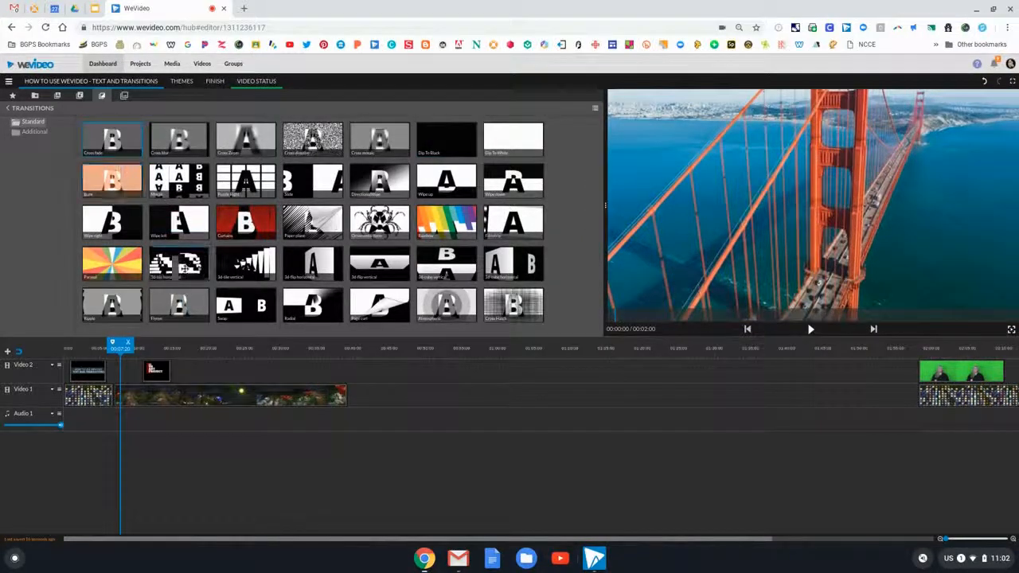
pyautogui.click(299, 347)
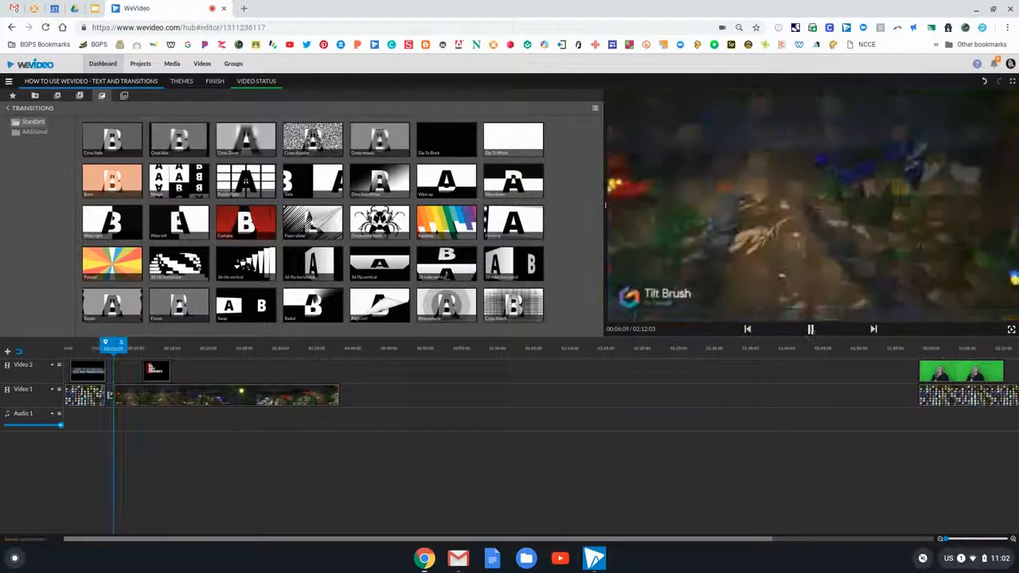
pyautogui.click(810, 329)
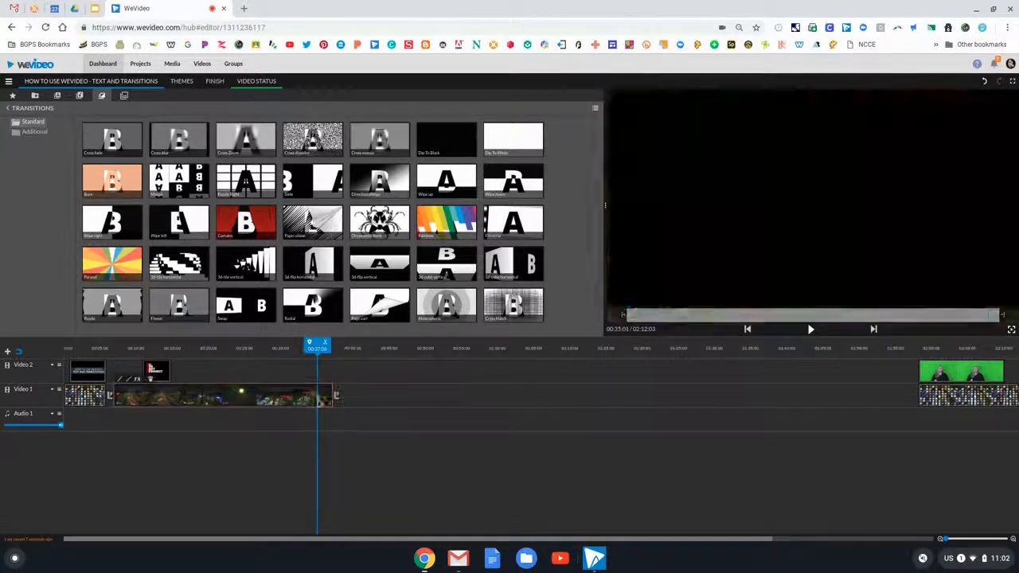
pyautogui.click(809, 328)
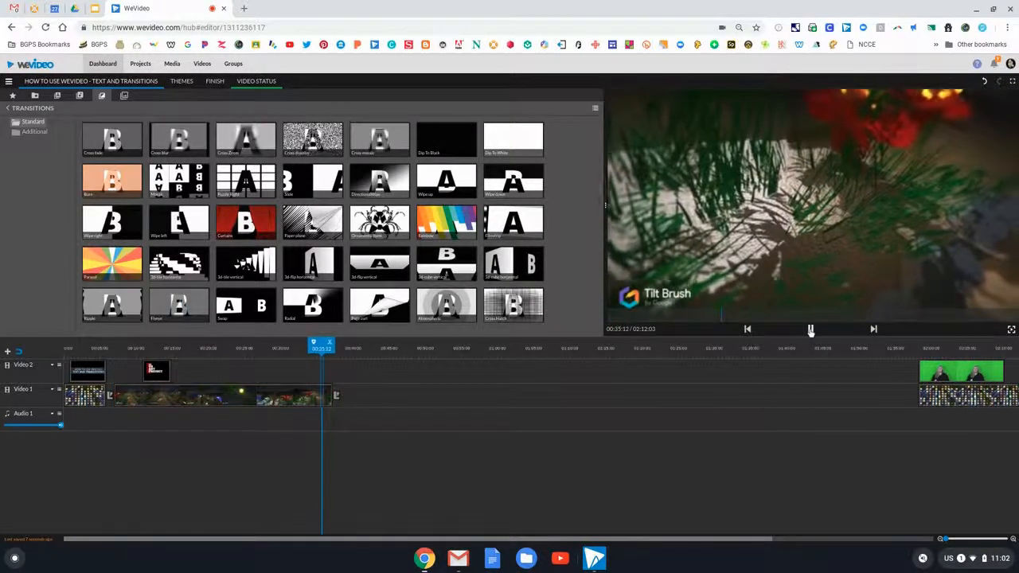
pyautogui.click(810, 328)
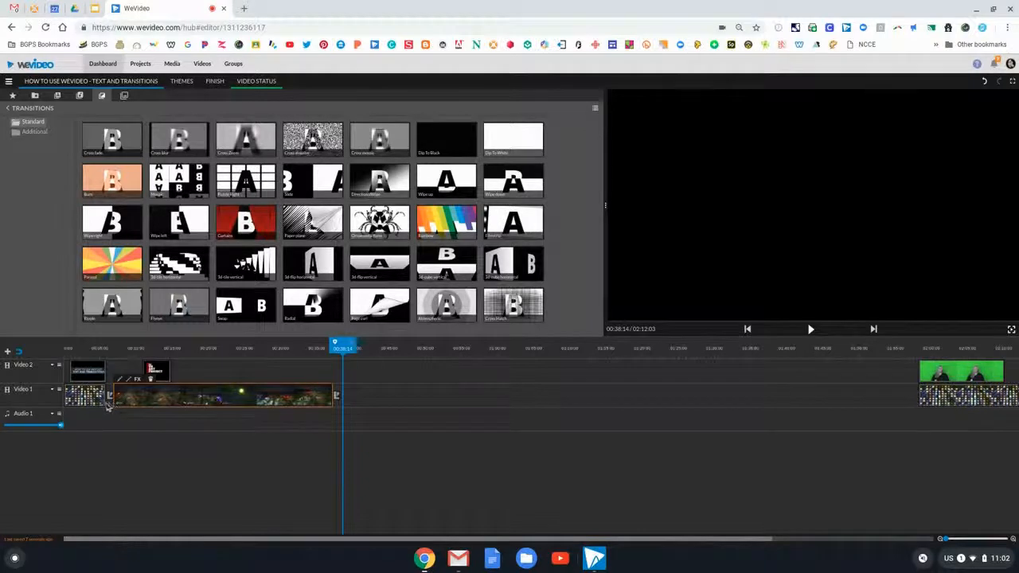
# Select the dip-to-black transition and begin editing its Duration value.
pyautogui.click(336, 395)
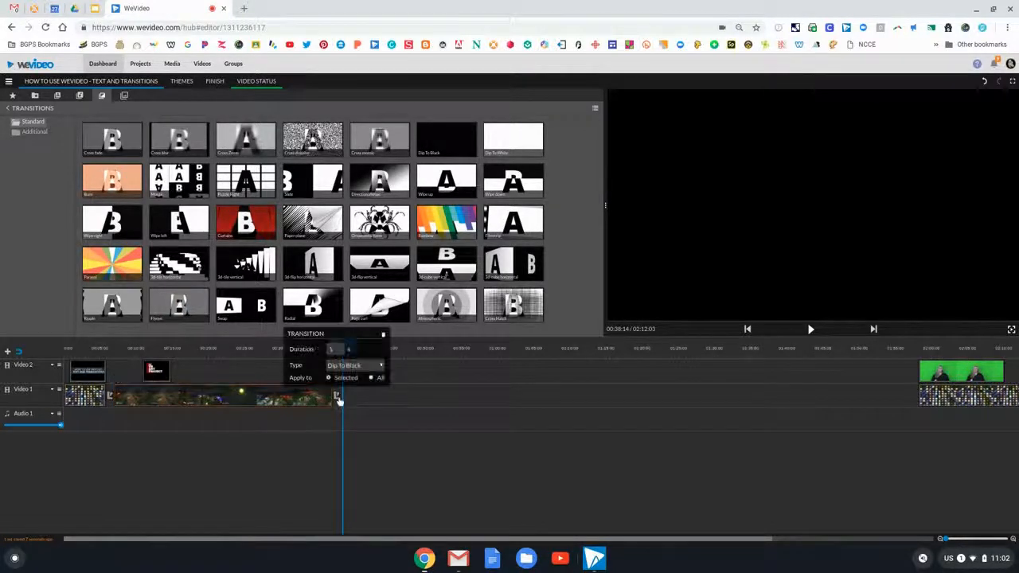
pyautogui.click(336, 350)
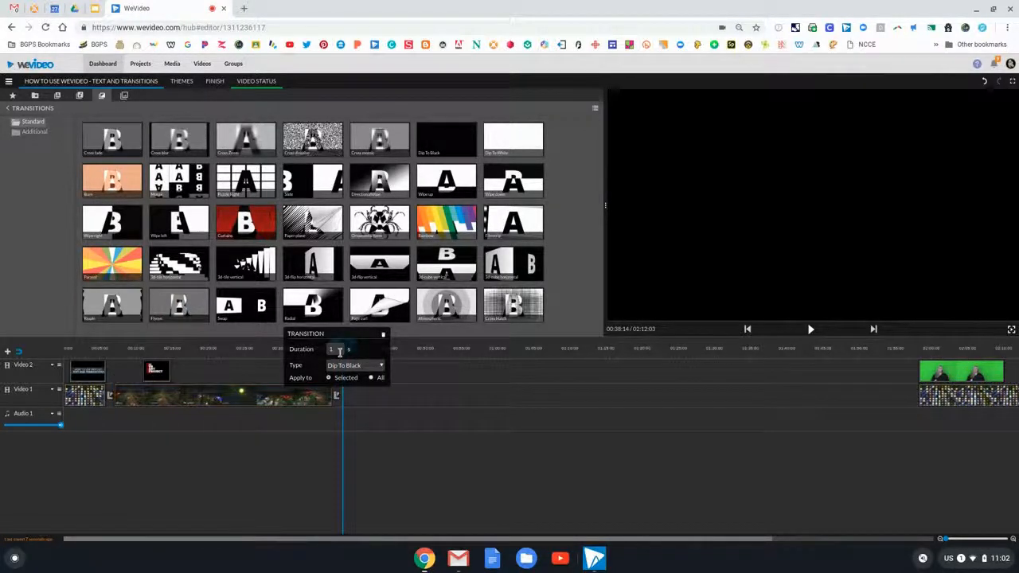